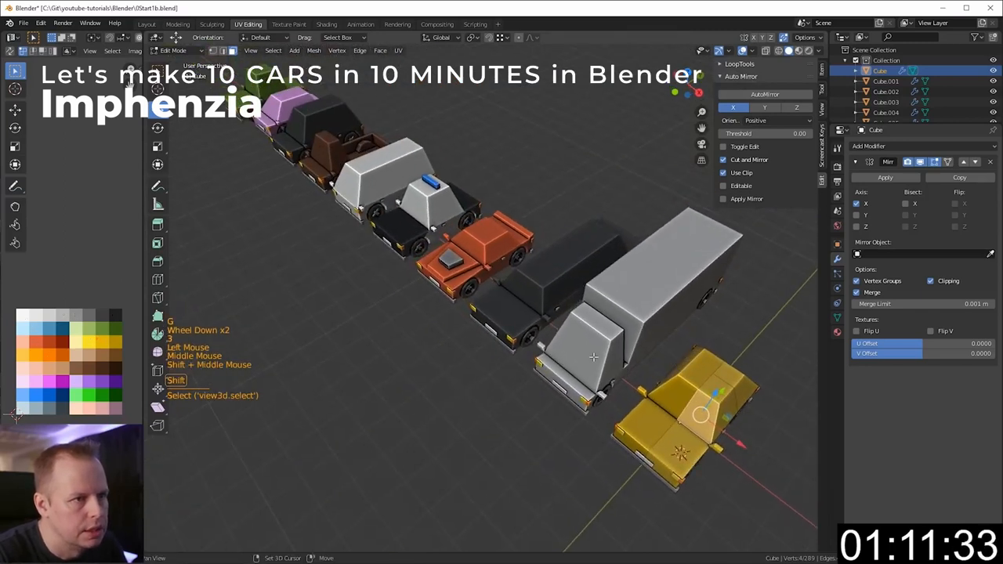
# Choose the 3D Core template for a new Unity Hub project
pyautogui.press('a')
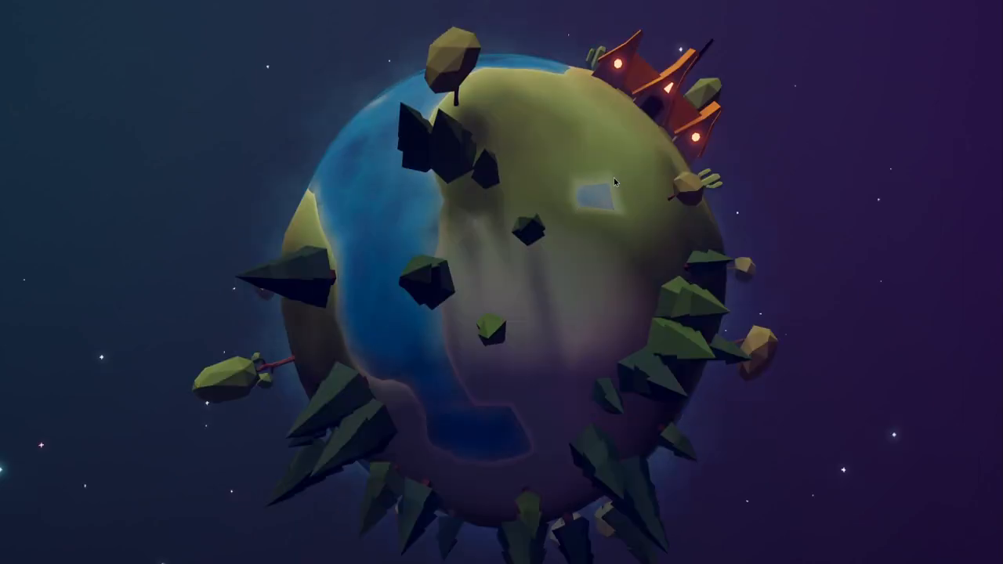
pyautogui.moveTo(787, 159)
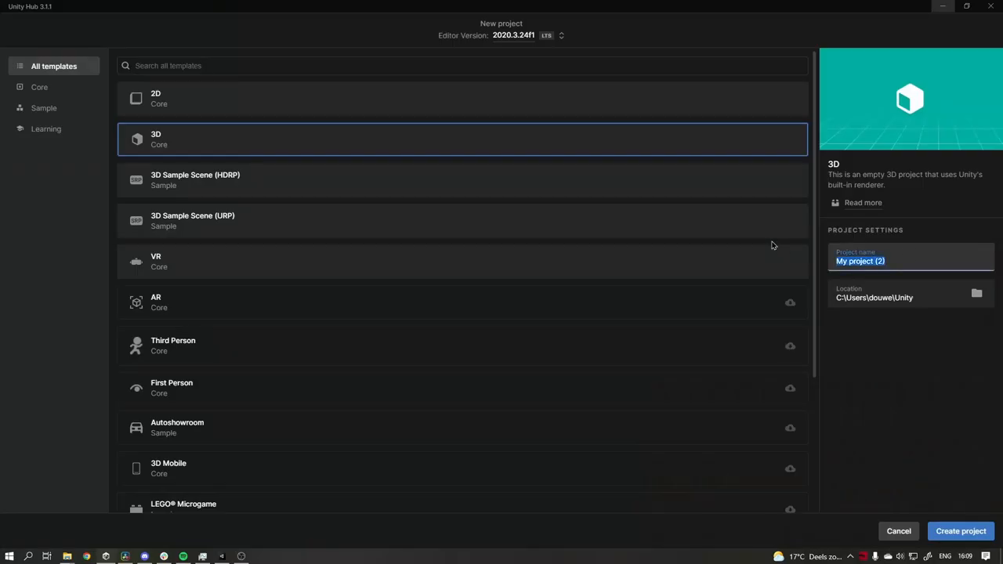
# Enter 'Test Project' as the project name and create it
pyautogui.write('Test')
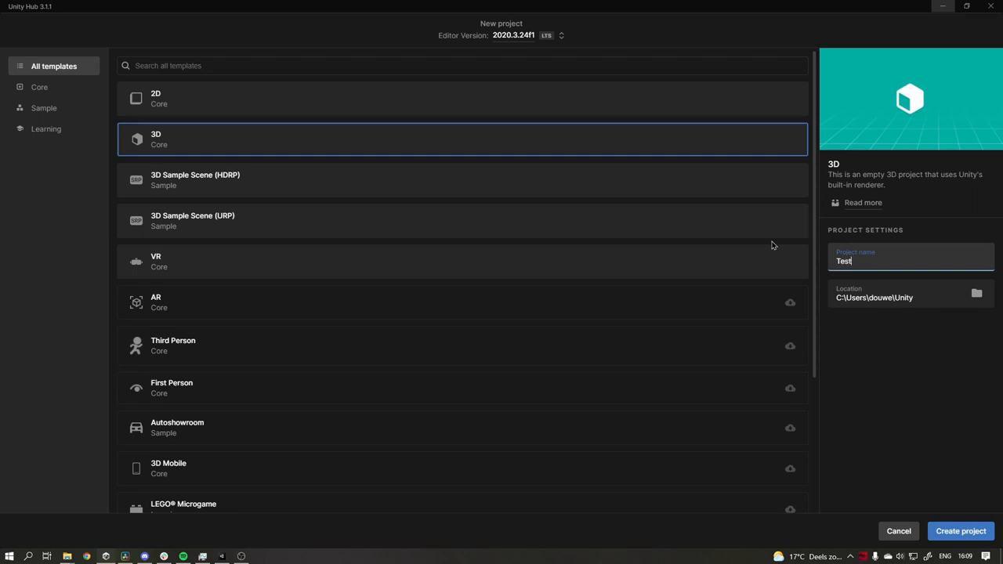
pyautogui.write('Project')
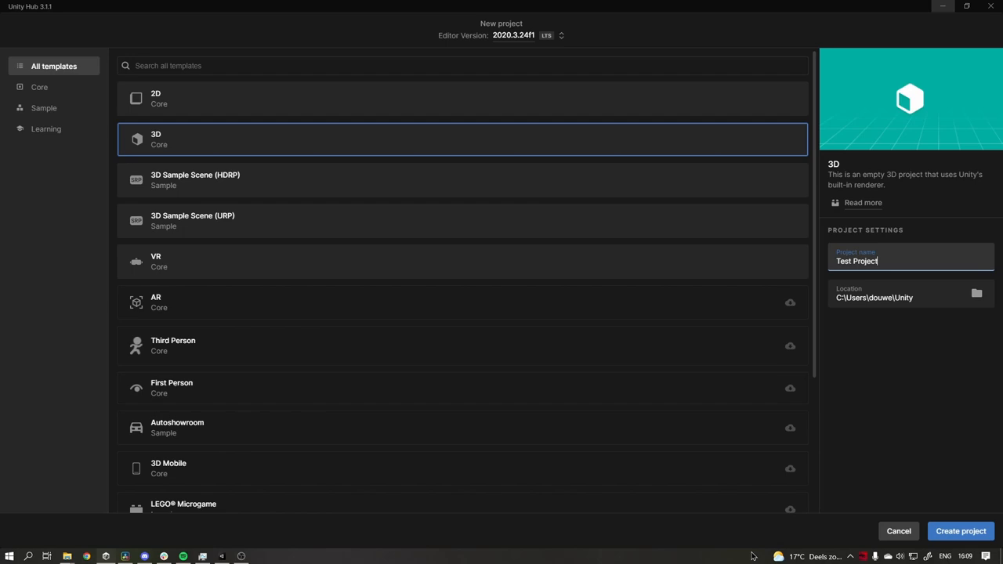
pyautogui.click(965, 531)
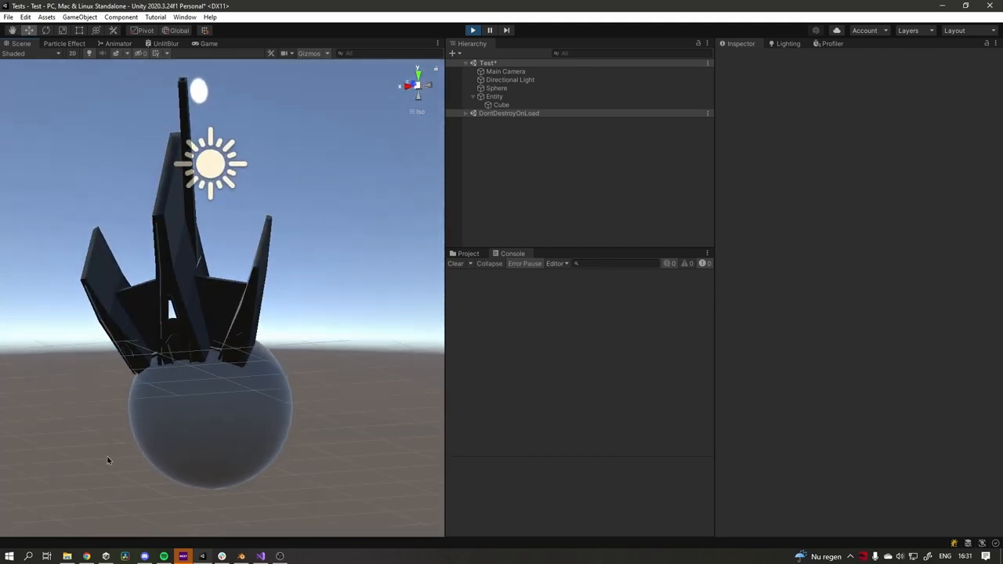
# Play the Test scene with the sphere and skewed building Entity
pyautogui.click(465, 26)
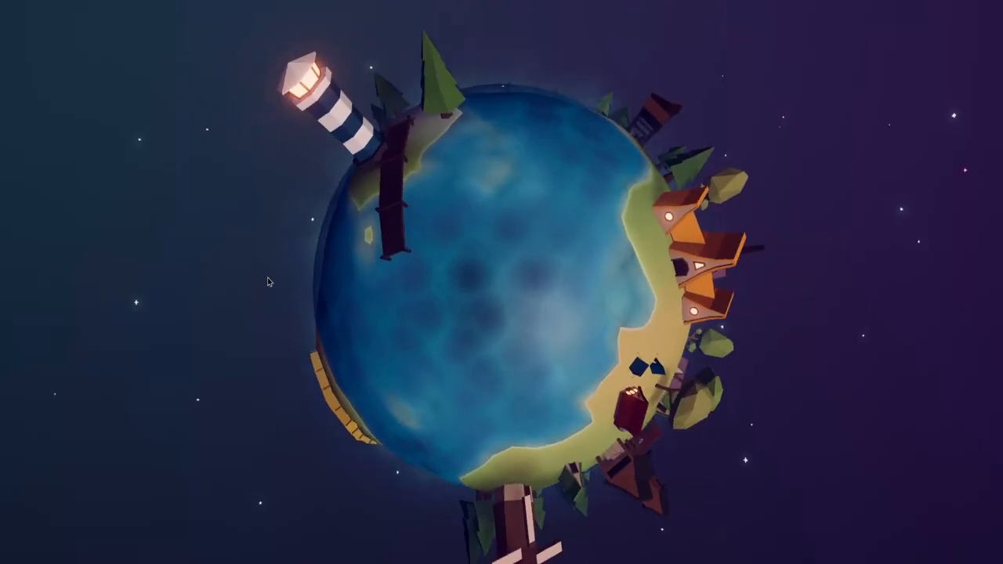